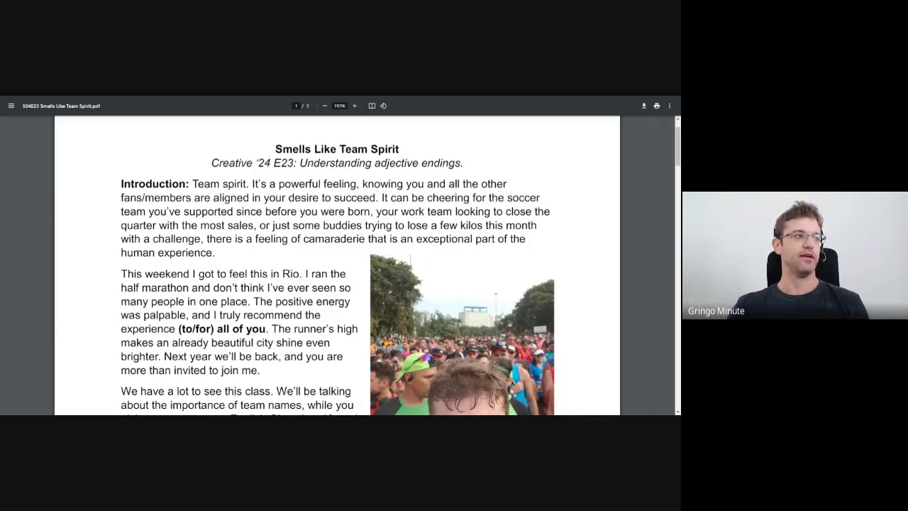
# - Scroll past the introduction and themes to the Monday warmup on team names
pyautogui.scroll(-3)
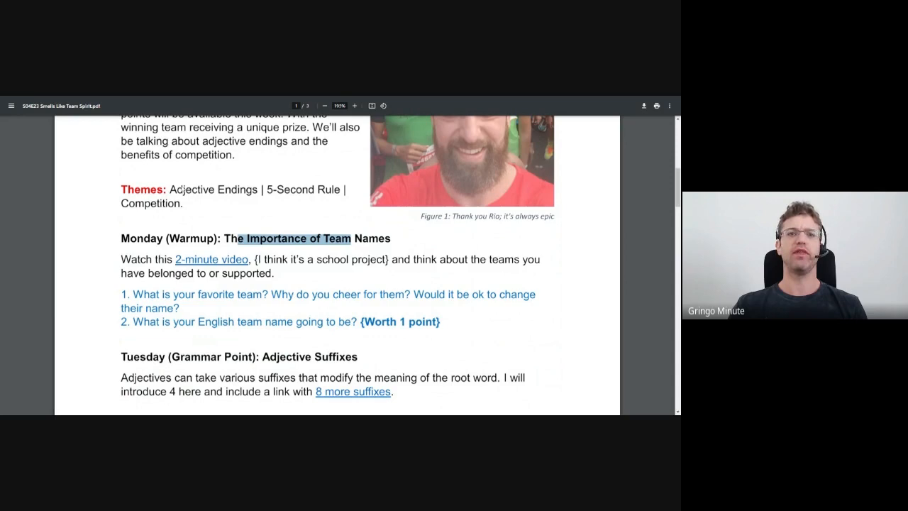
pyautogui.scroll(-3)
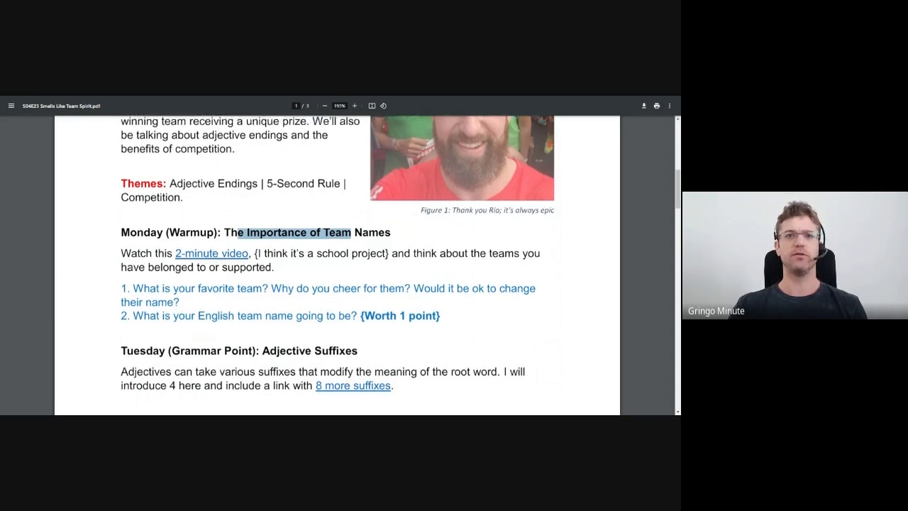
# - Highlight the Adjective Suffixes heading and move to page 2's -y suffix and word chart
pyautogui.scroll(-3)
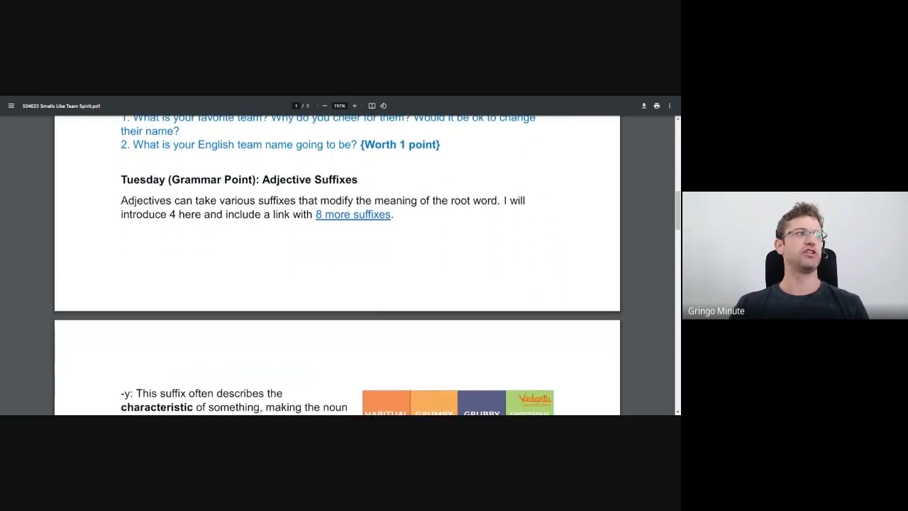
pyautogui.doubleClick(311, 178)
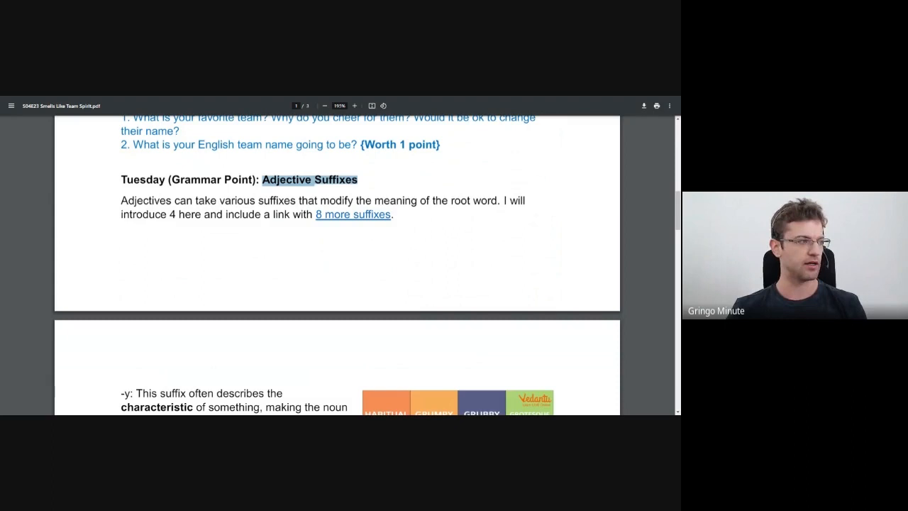
pyautogui.scroll(-3)
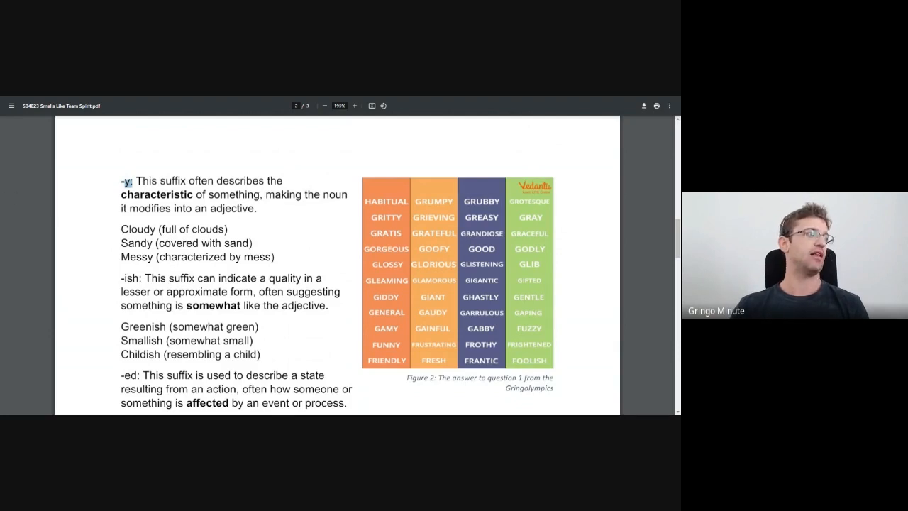
# - Highlight the example word 'Cloudy' and move down to the -ish examples and -ed suffix
pyautogui.doubleClick(136, 229)
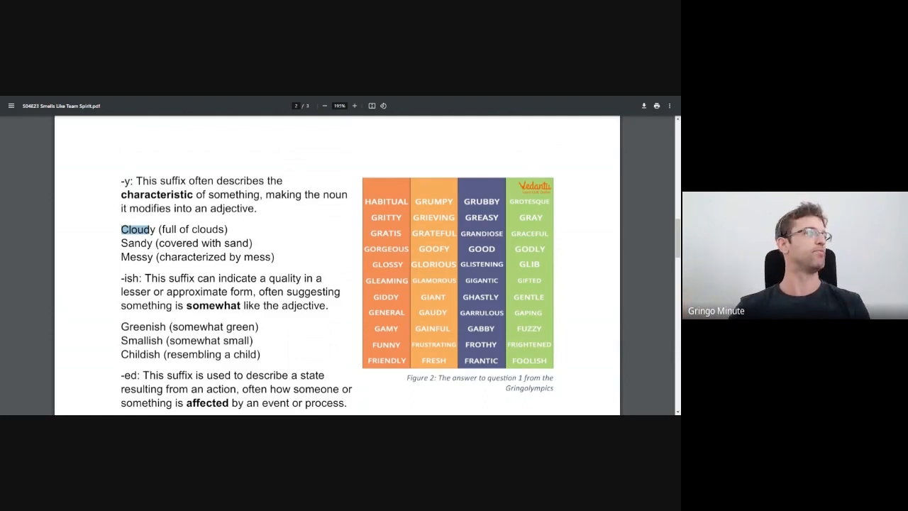
pyautogui.scroll(-3)
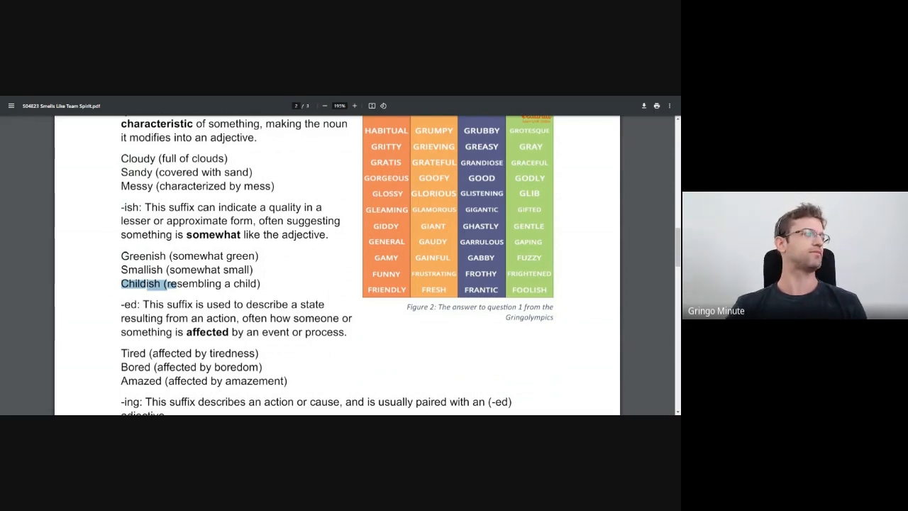
# - Review the -ed and -ing examples (Boring, Amazing, Charming), highlighting one word
pyautogui.scroll(-3)
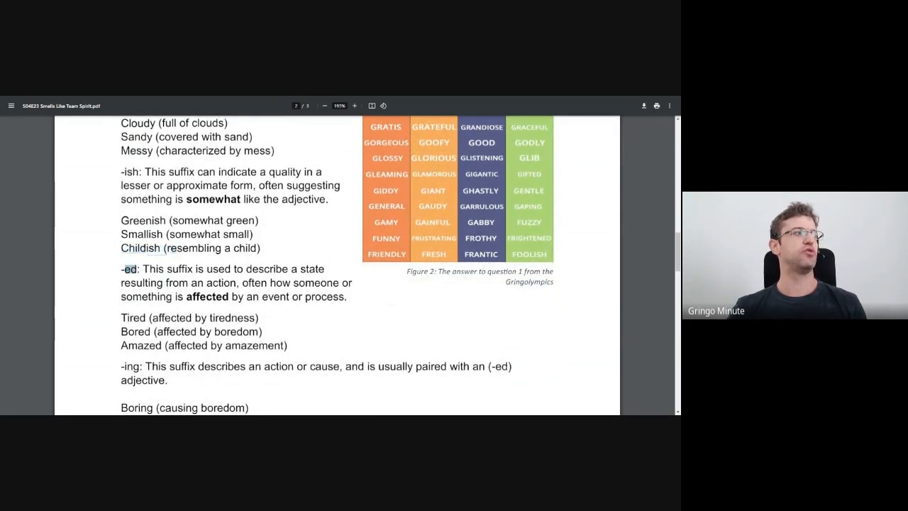
pyautogui.scroll(-3)
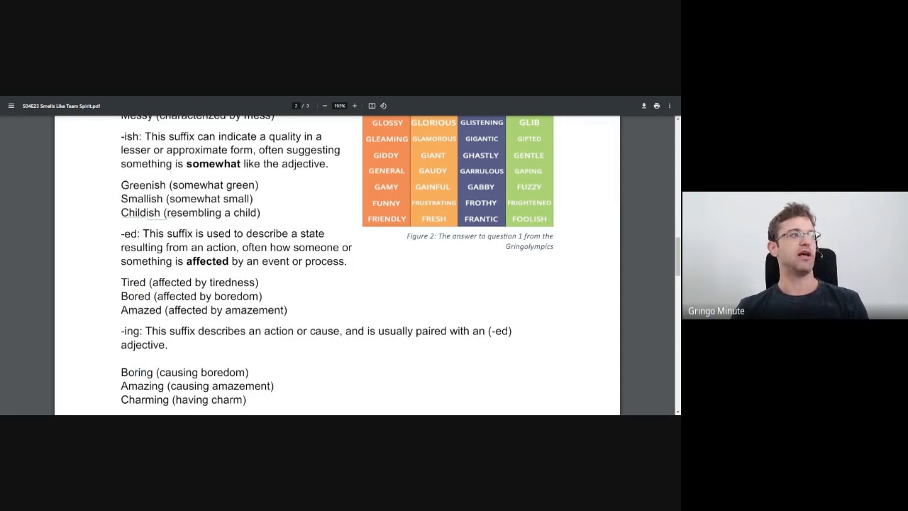
pyautogui.doubleClick(250, 310)
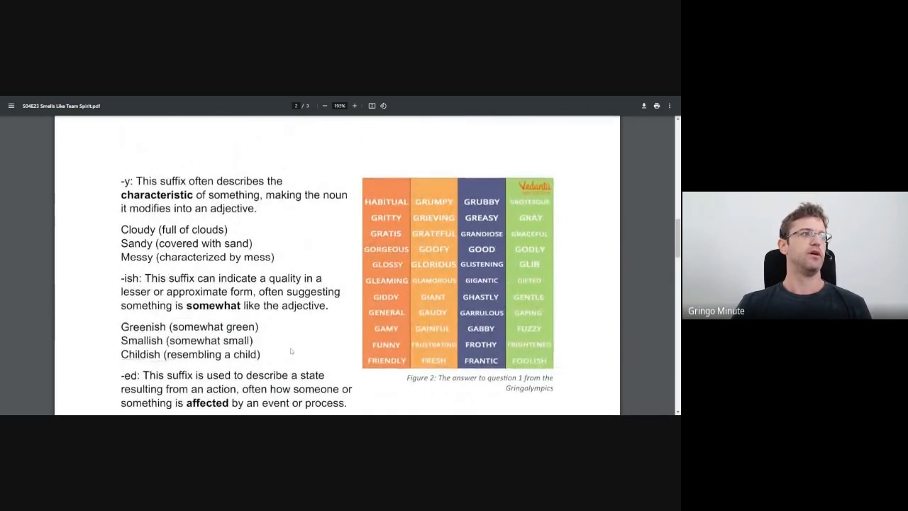
# - Follow the '8 more suffixes' link to the ABC Education article
pyautogui.scroll(-3)
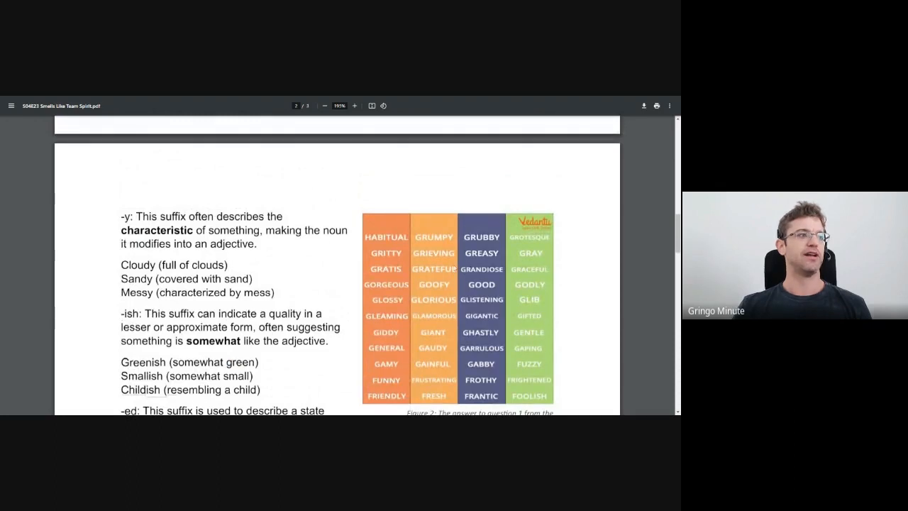
pyautogui.scroll(-3)
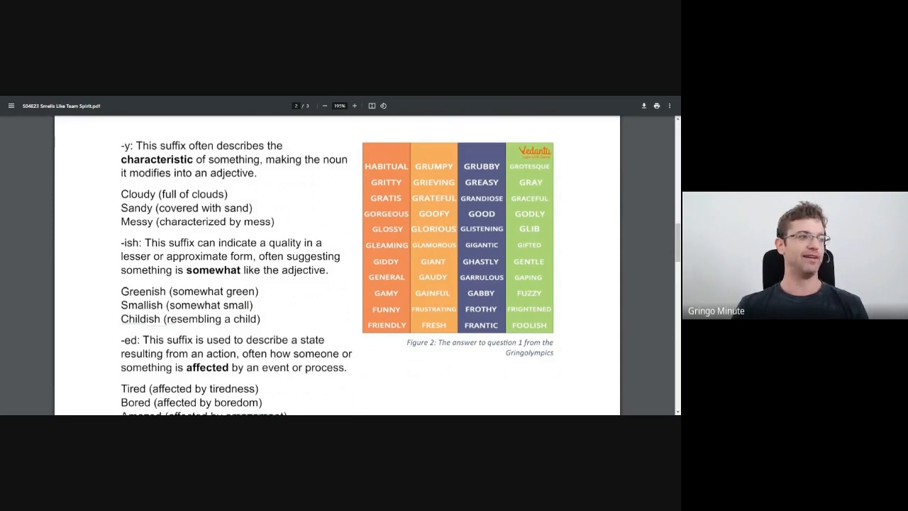
pyautogui.moveTo(489, 342); pyautogui.dragTo(557, 351)
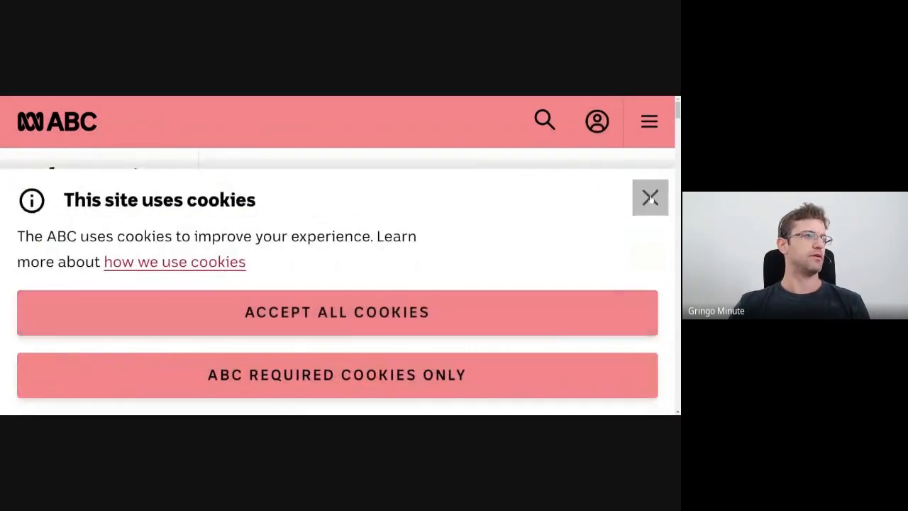
# - Dismiss the cookie notice and highlight 'knowledgeable' and 'seasonal' in the -able and -al rows
pyautogui.click(650, 198)
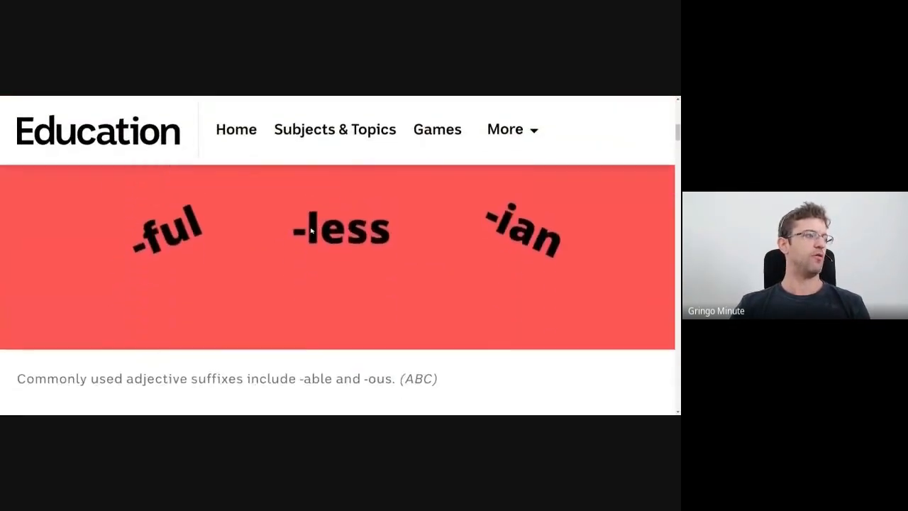
pyautogui.scroll(-3)
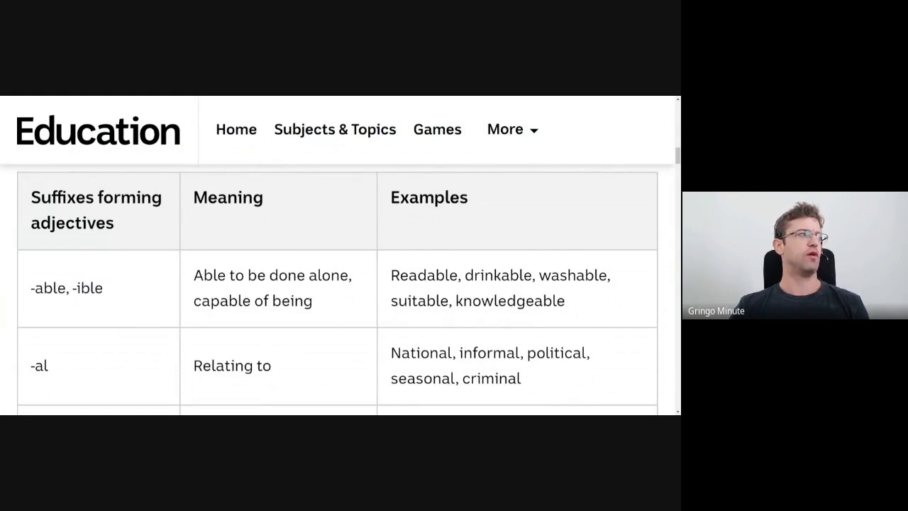
pyautogui.doubleClick(48, 287)
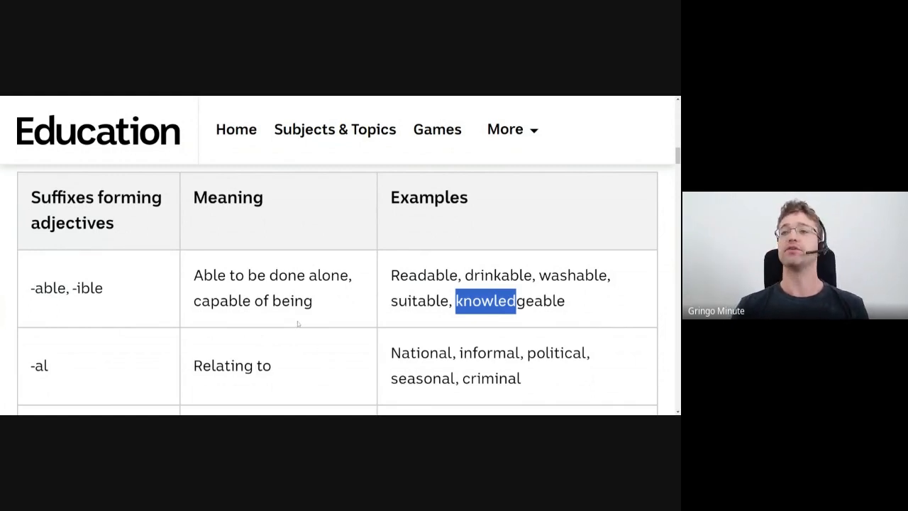
pyautogui.scroll(-3)
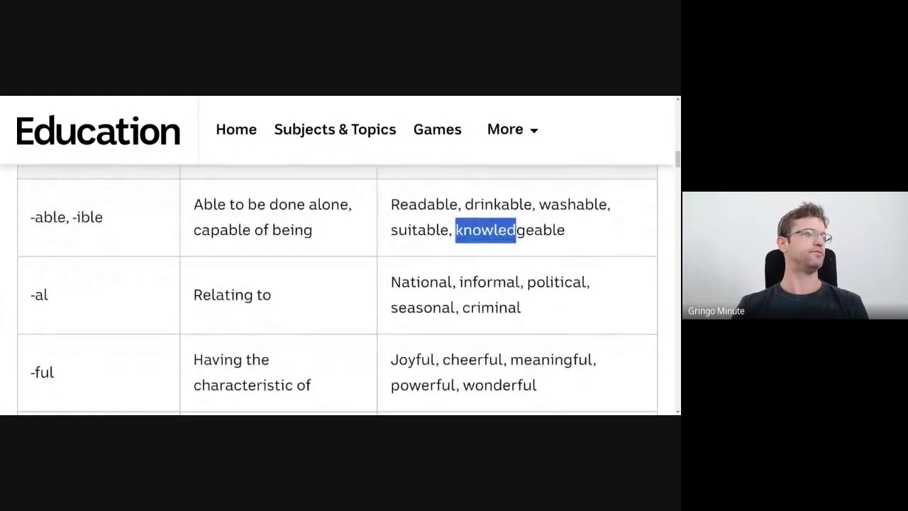
pyautogui.doubleClick(38, 294)
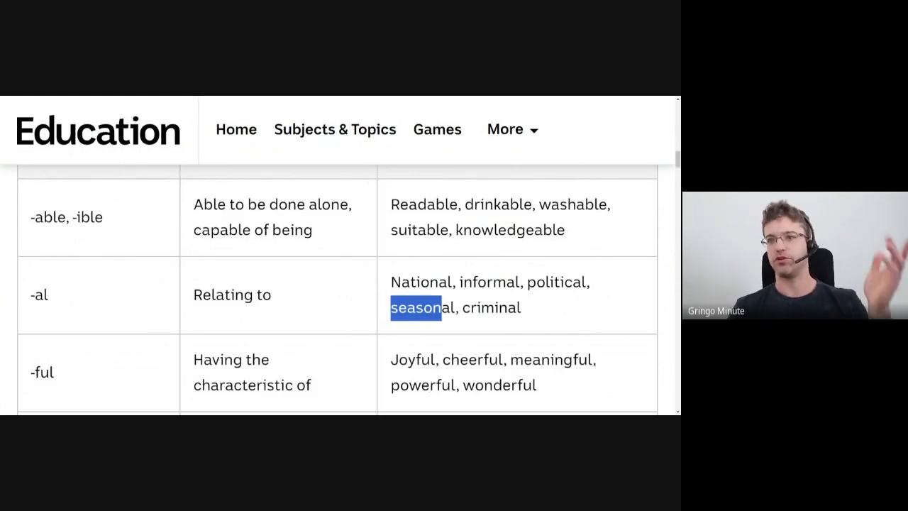
# - Read down the suffix table through the -ful rows to the -ive, -less and -like rows
pyautogui.scroll(-3)
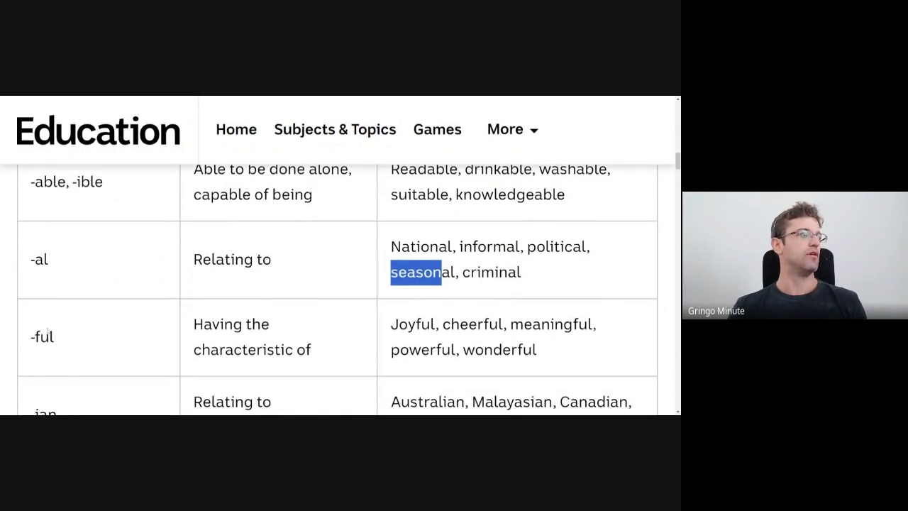
pyautogui.scroll(-3)
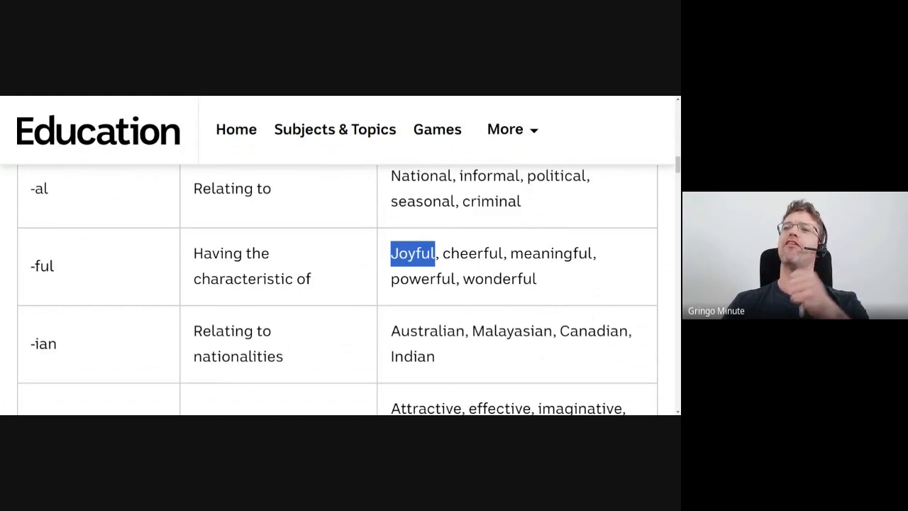
pyautogui.scroll(-3)
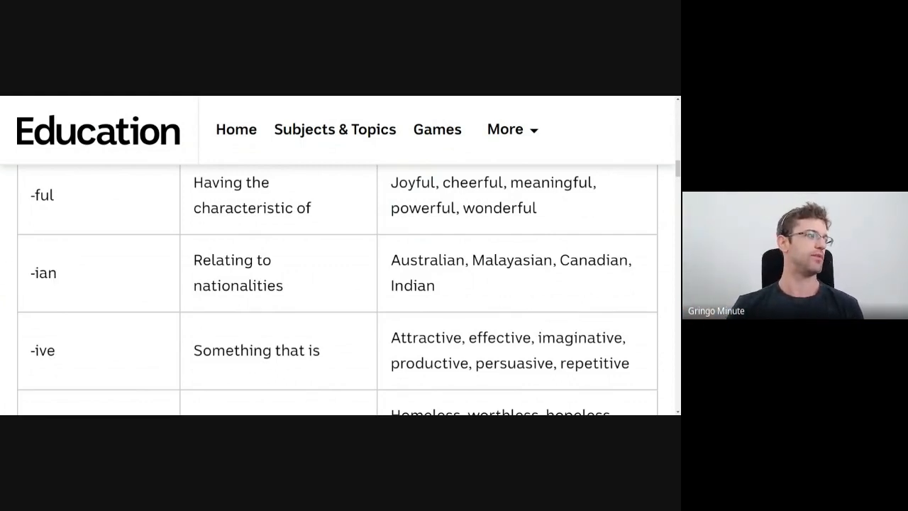
pyautogui.scroll(-3)
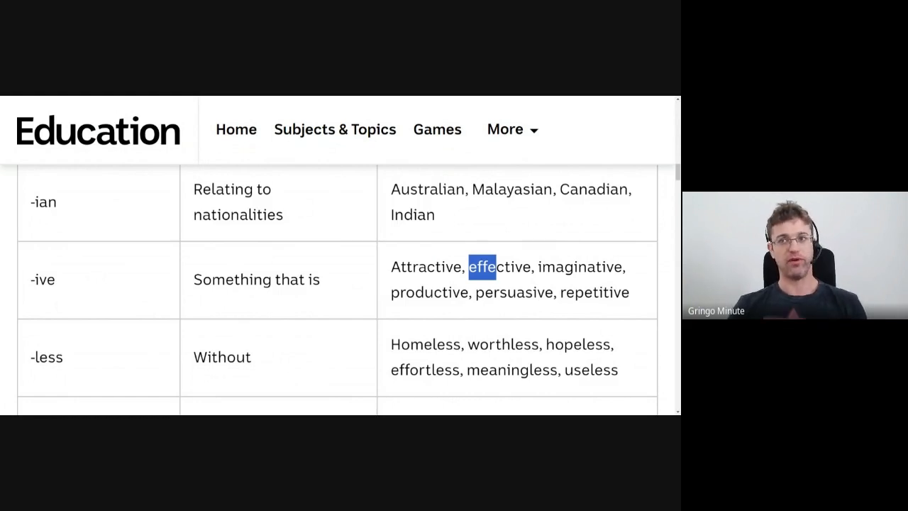
pyautogui.scroll(-3)
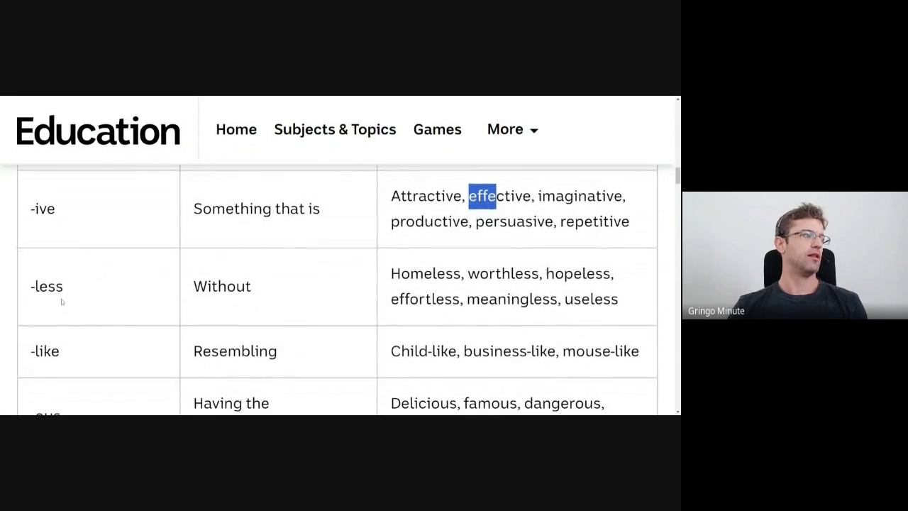
# - Finish the suffix table at the -ous row (Delicious, famous, dangerous)
pyautogui.scroll(3)
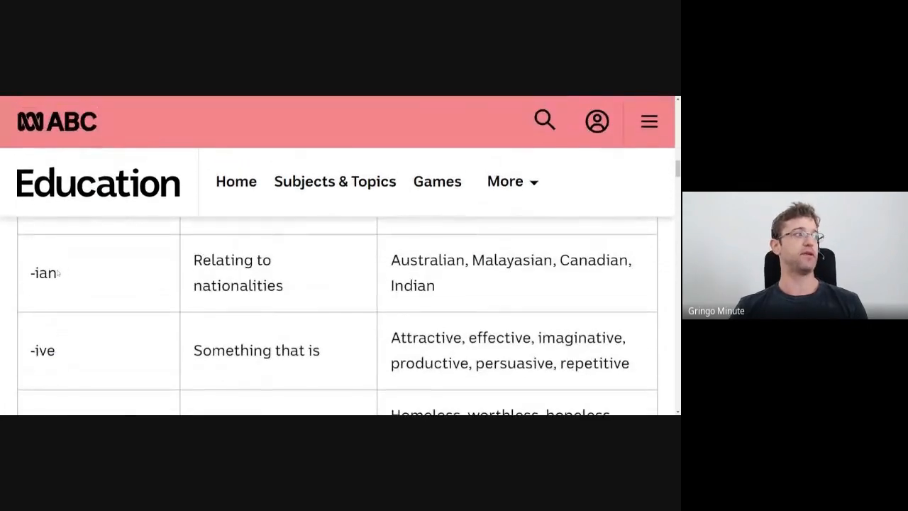
pyautogui.scroll(-3)
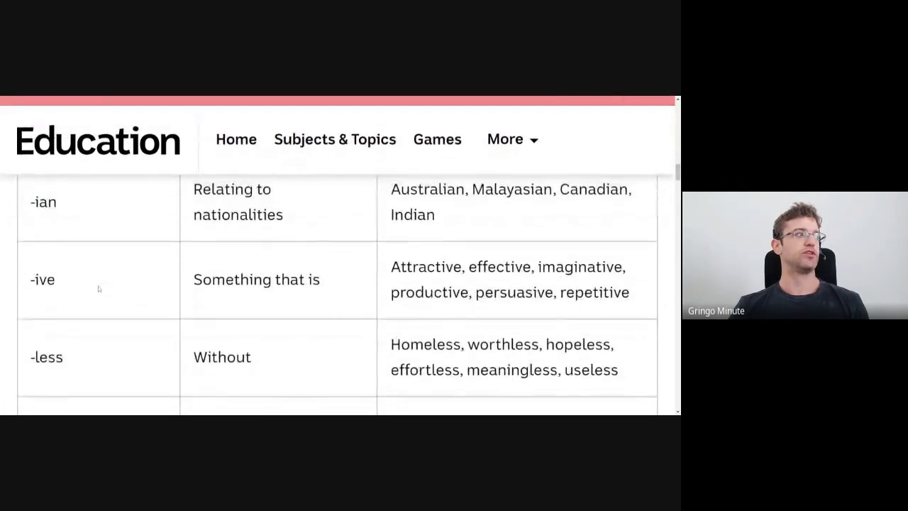
pyautogui.scroll(-3)
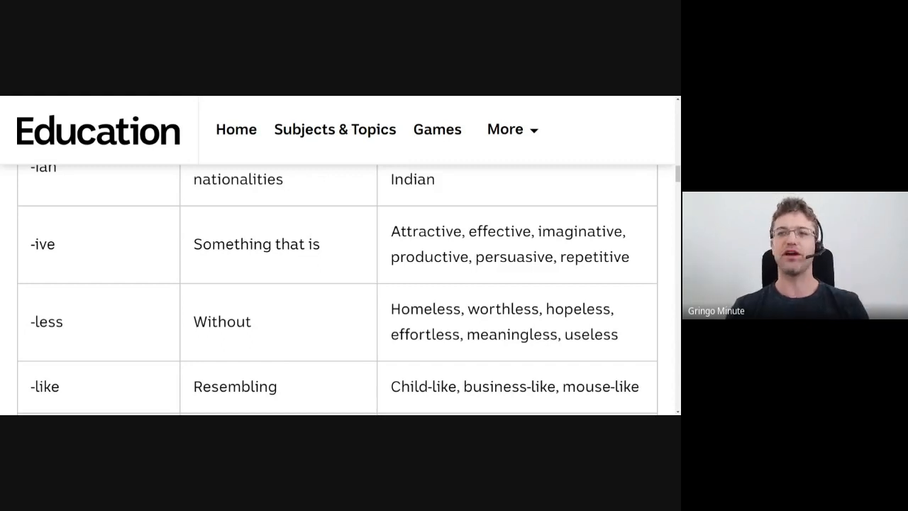
pyautogui.moveTo(454, 359)
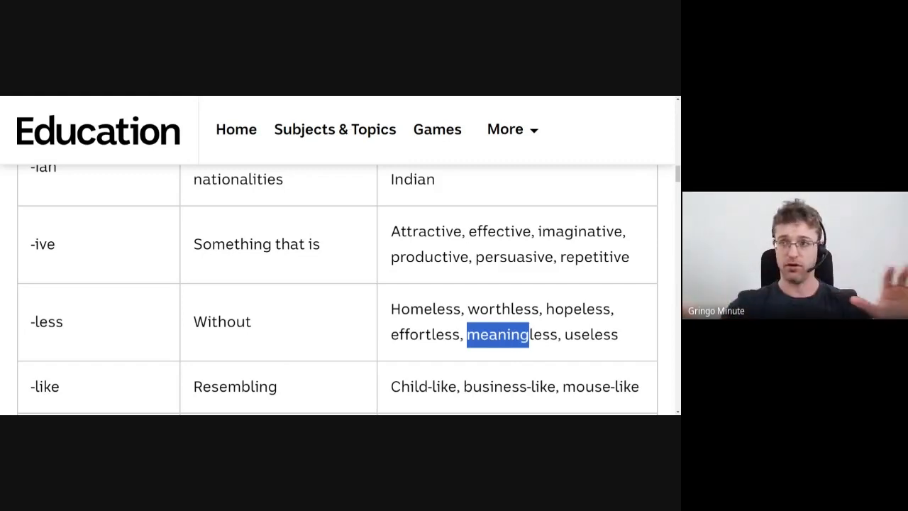
pyautogui.scroll(-3)
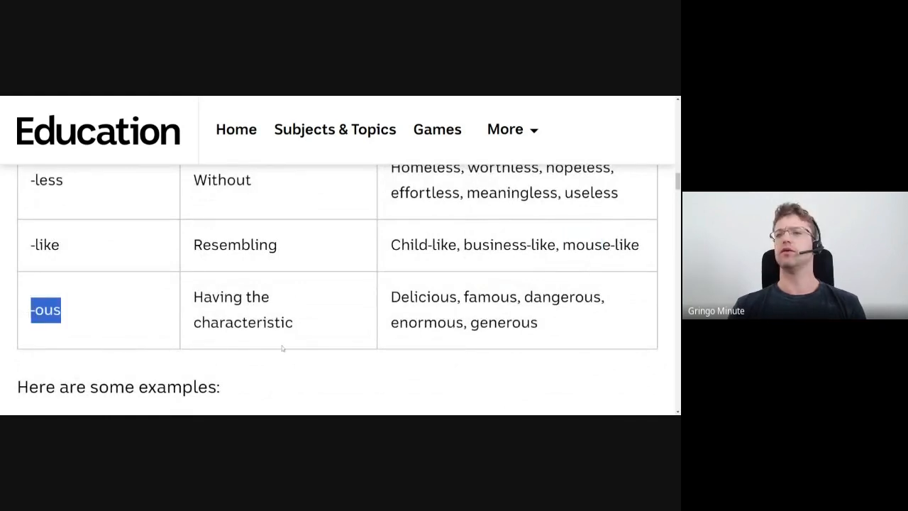
pyautogui.moveTo(276, 349)
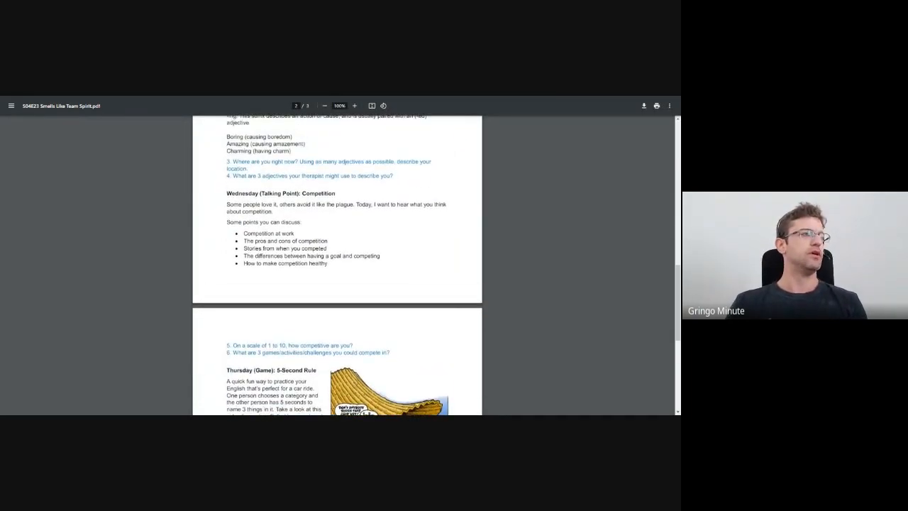
# - Enlarge the lesson pages and mark the last two Competition discussion points
pyautogui.click(355, 105)
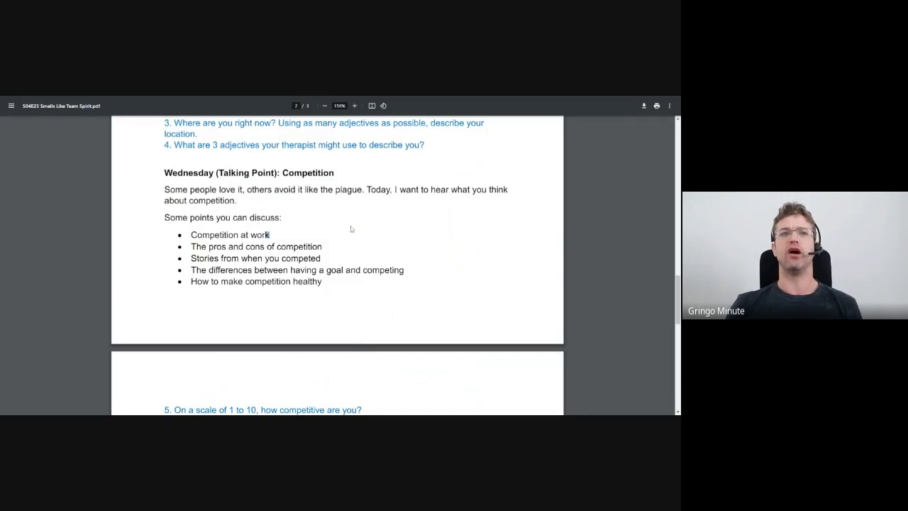
pyautogui.scroll(-3)
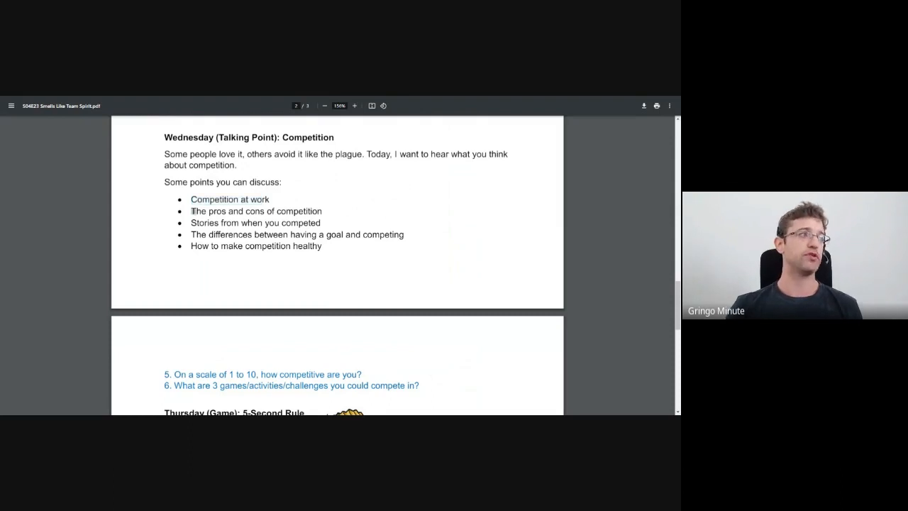
pyautogui.moveTo(190, 211); pyautogui.dragTo(320, 210)
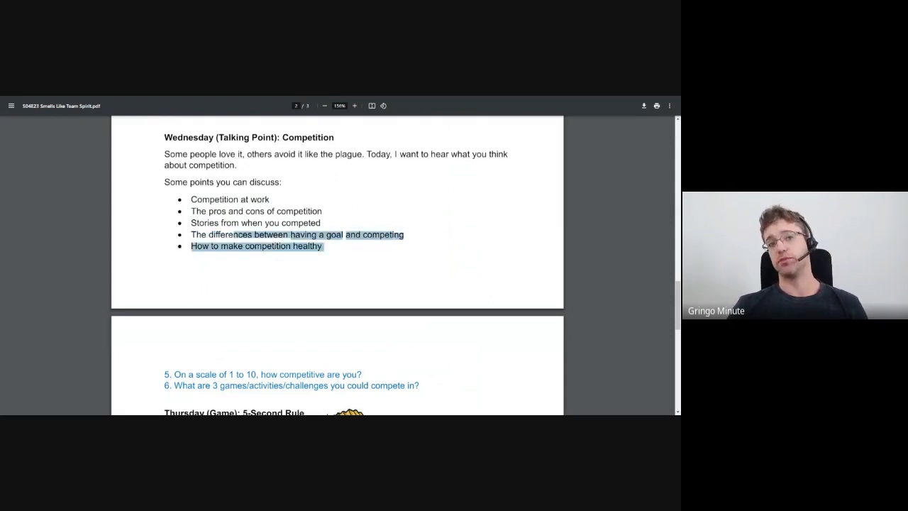
# - Move through the Thursday 5-Second Rule game to Friday's connotation section with the rose photo
pyautogui.scroll(-3)
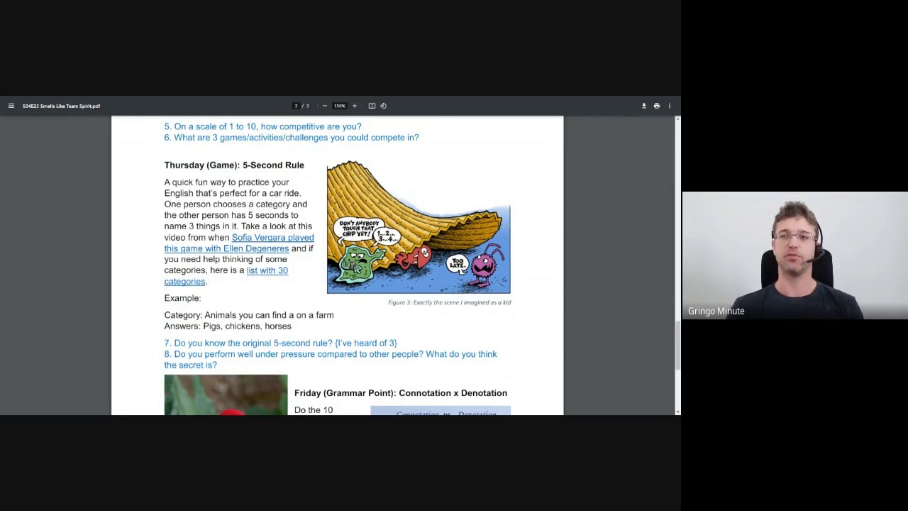
pyautogui.scroll(-3)
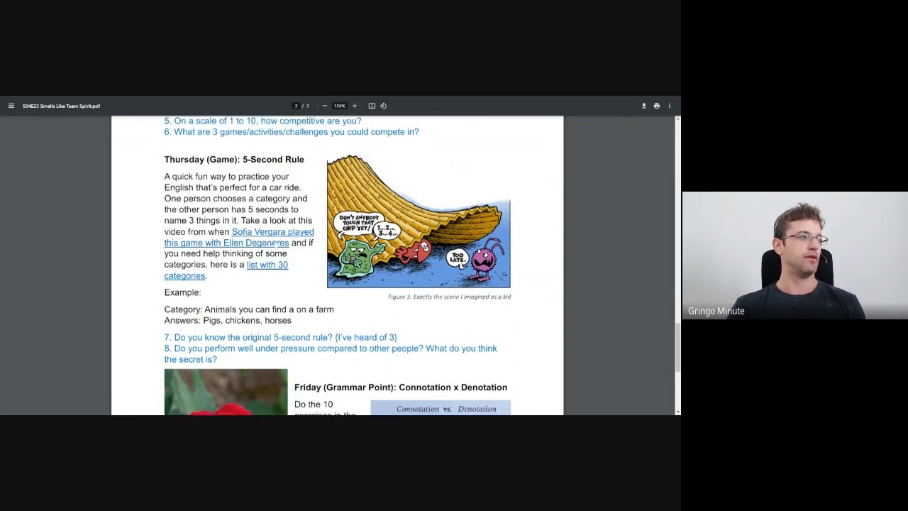
pyautogui.scroll(-3)
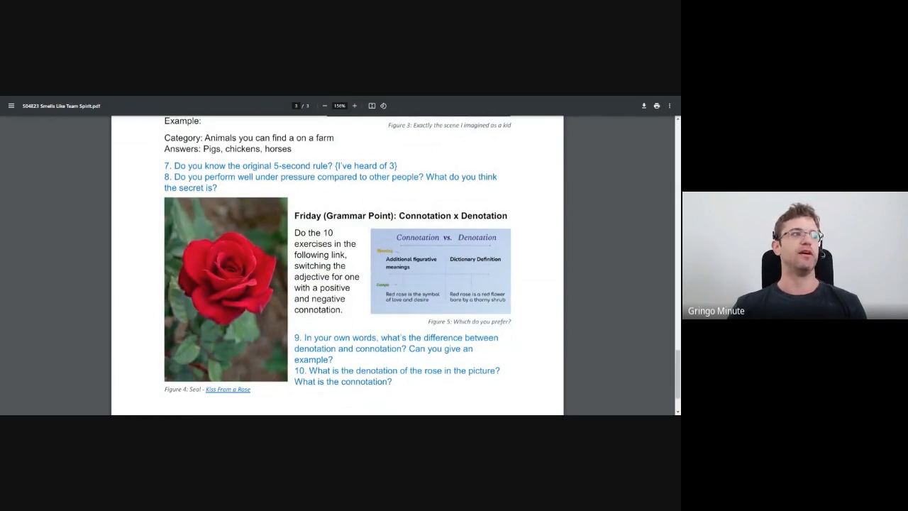
pyautogui.doubleClick(451, 216)
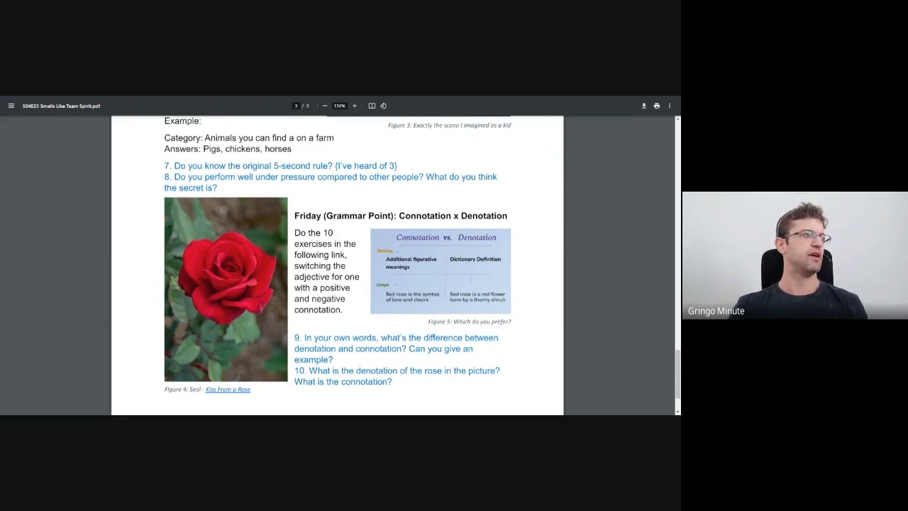
pyautogui.doubleClick(319, 256)
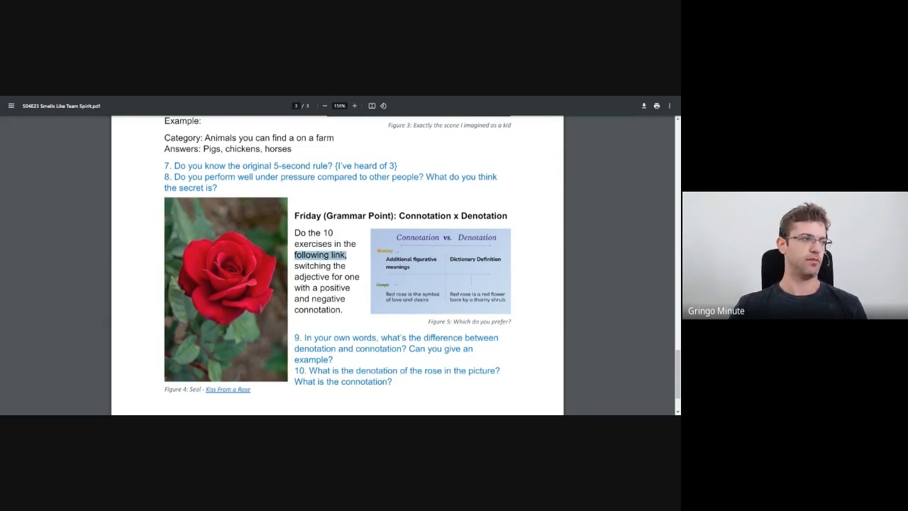